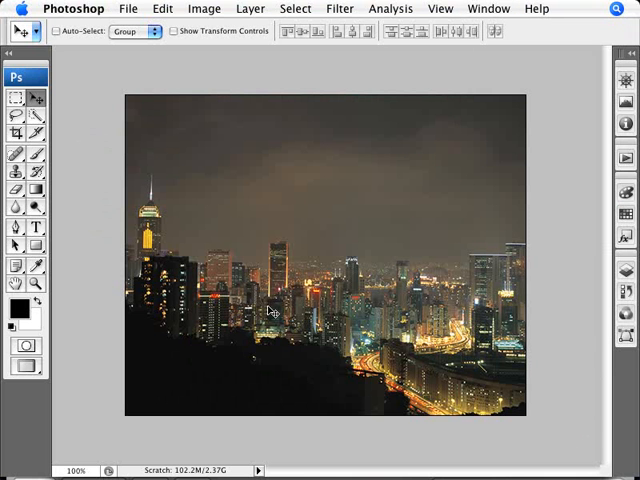
mouse_move(366, 200)
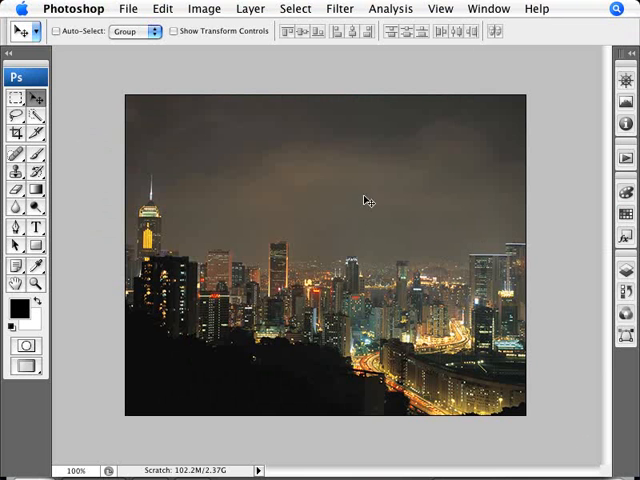
Place the fireworks photo over the city skyline and set its blend mode to Screen
click(491, 8)
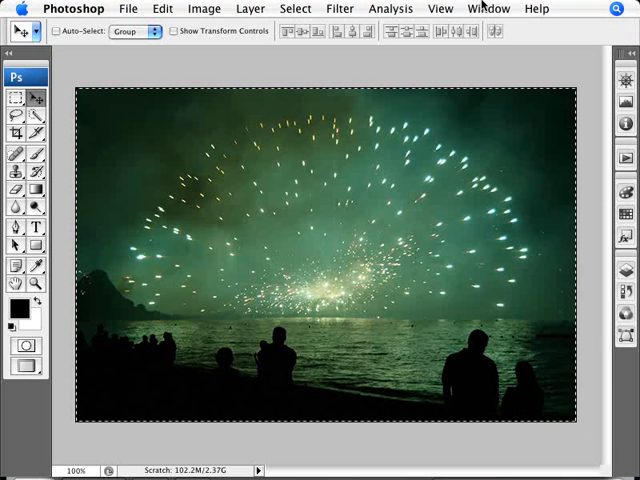
click(508, 8)
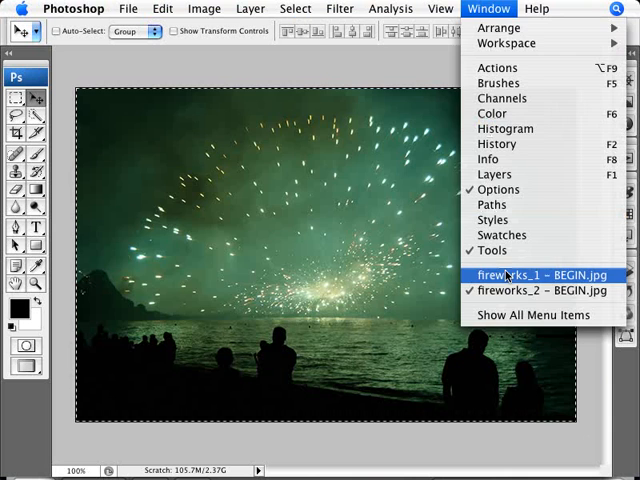
click(537, 274)
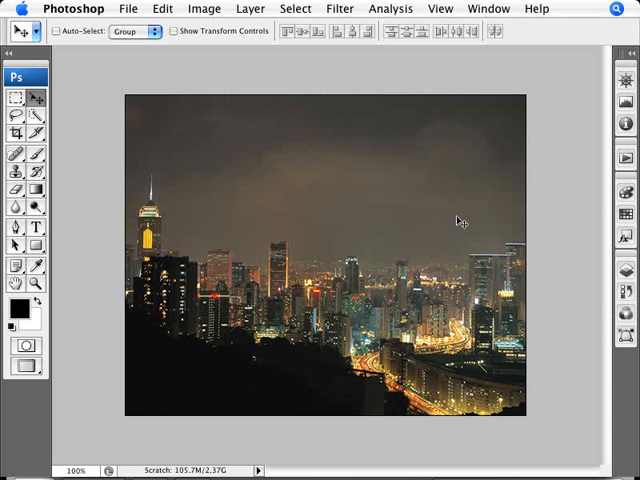
mouse_move(330, 208)
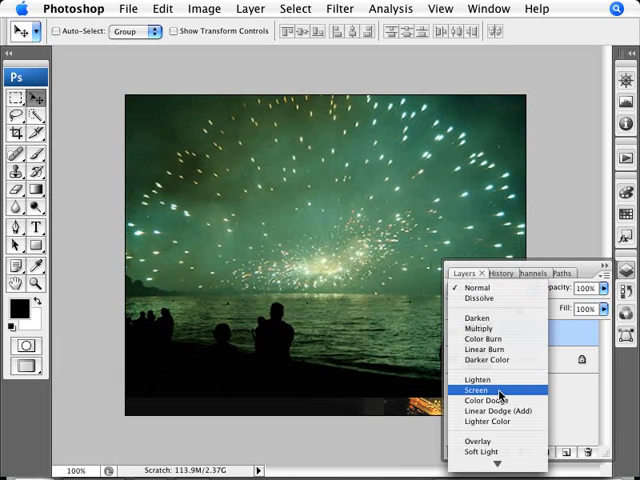
click(469, 388)
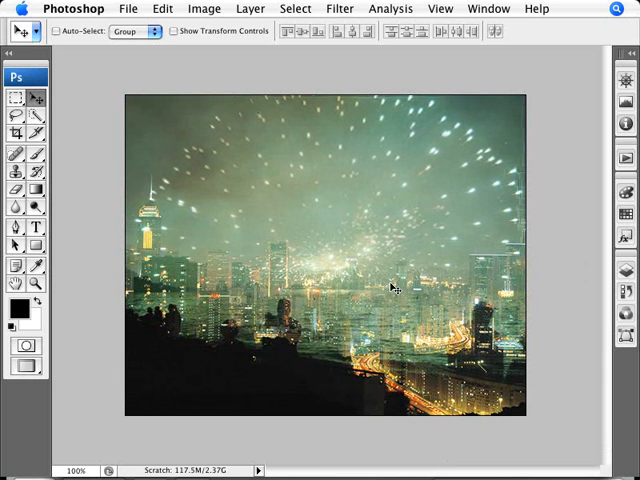
mouse_move(260, 294)
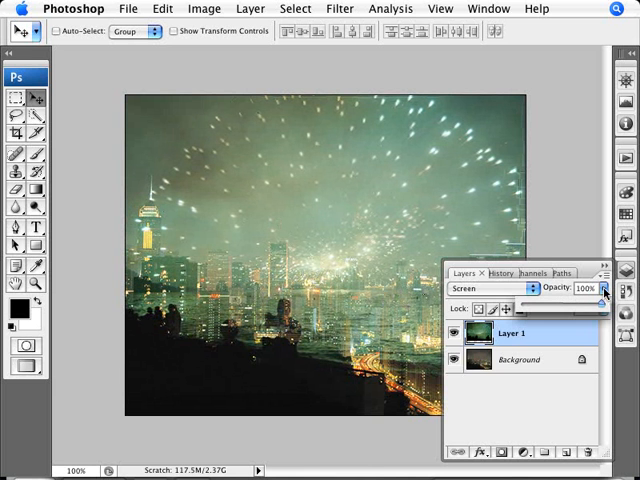
drag(604, 290, 563, 307)
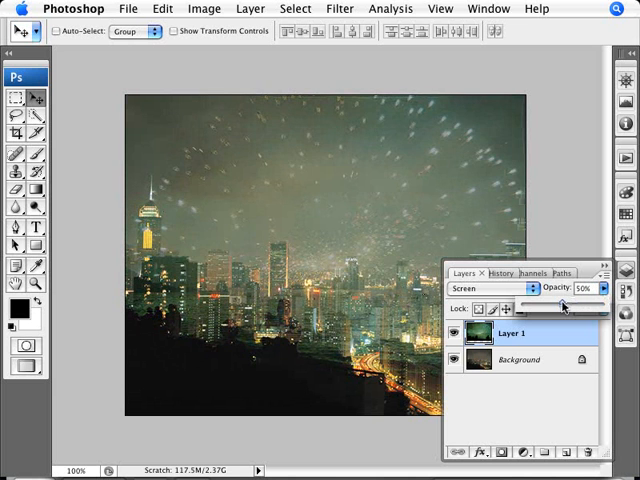
drag(563, 303, 578, 303)
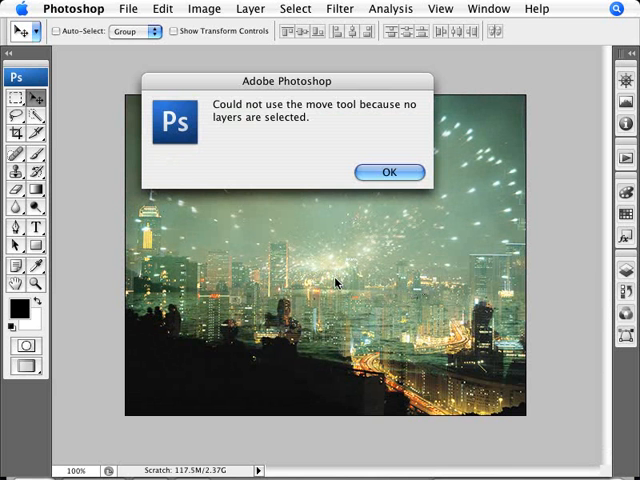
click(389, 171)
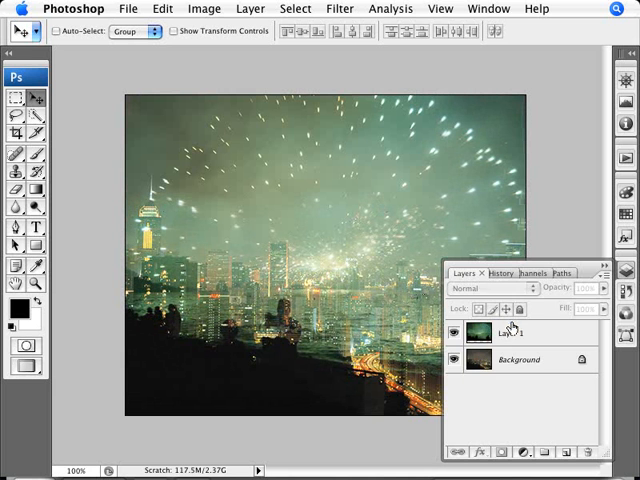
Select the fireworks layer (Layer 1) in the Layers panel
click(490, 288)
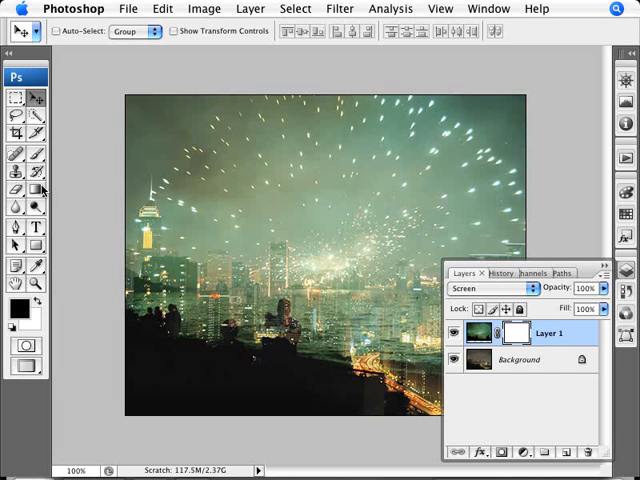
mouse_move(35, 189)
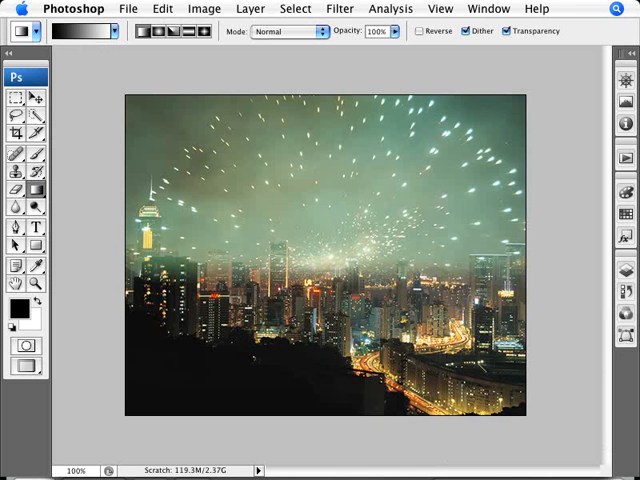
mouse_move(344, 253)
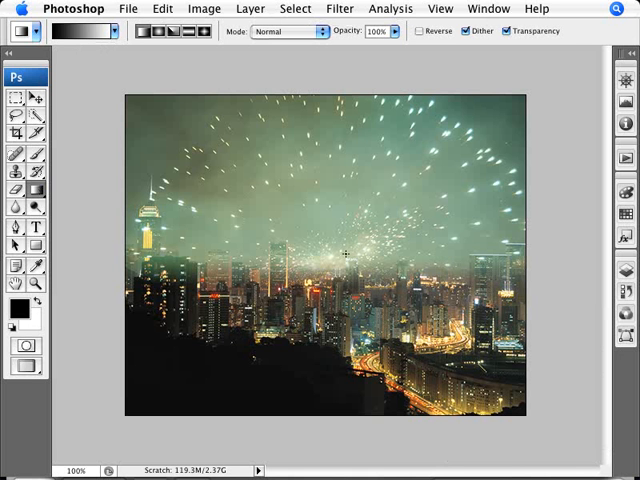
mouse_move(406, 202)
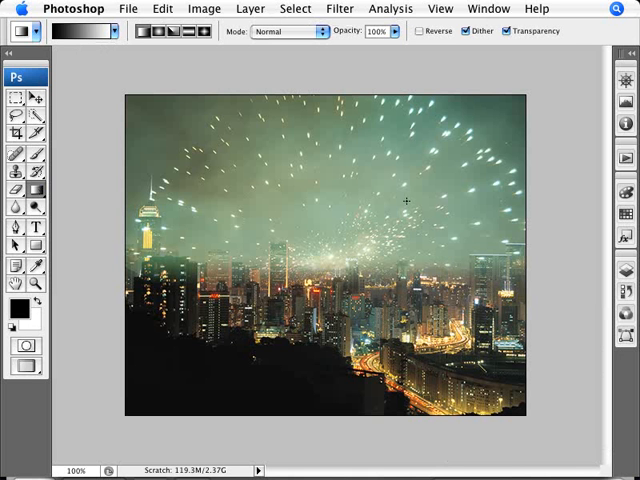
mouse_move(400, 220)
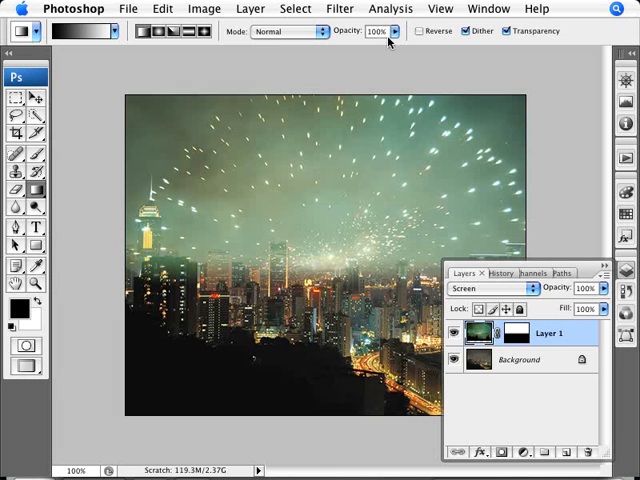
Darken the fireworks layer in Levels by adjusting the midtone, shadow and highlight sliders
click(204, 8)
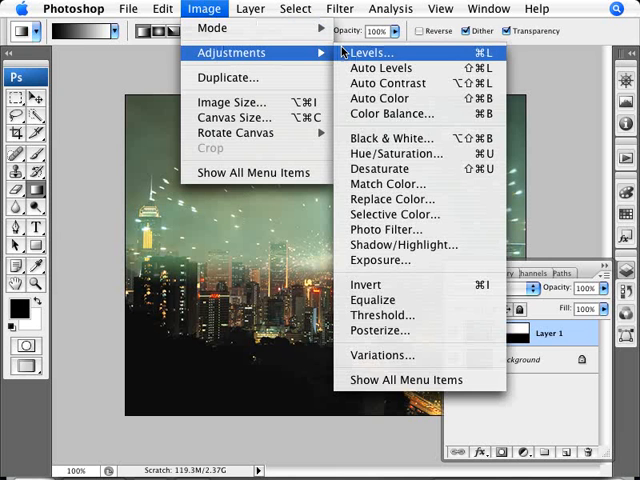
click(363, 51)
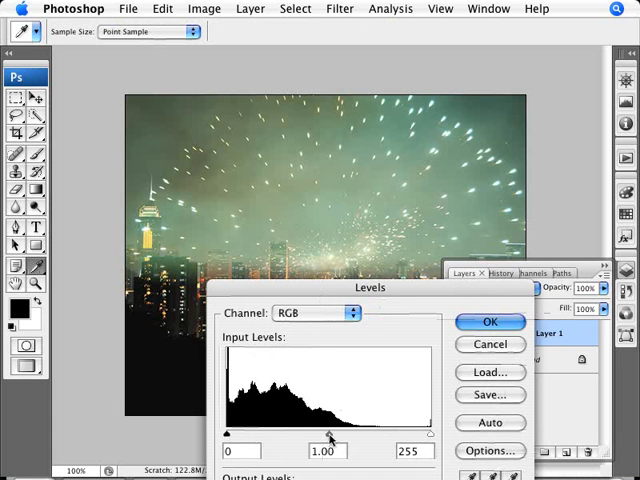
drag(330, 434, 368, 434)
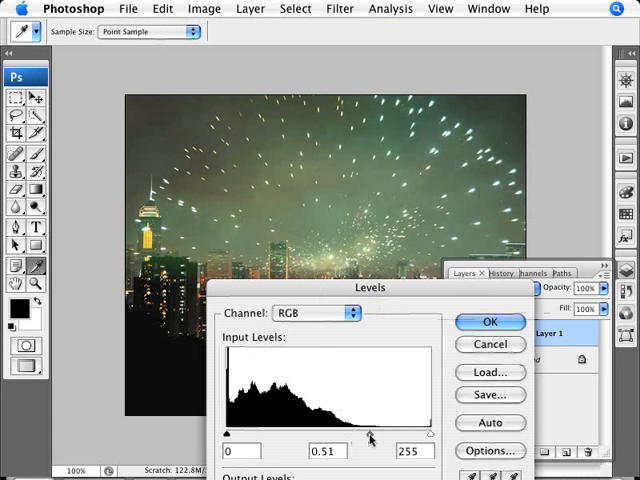
drag(369, 434, 385, 434)
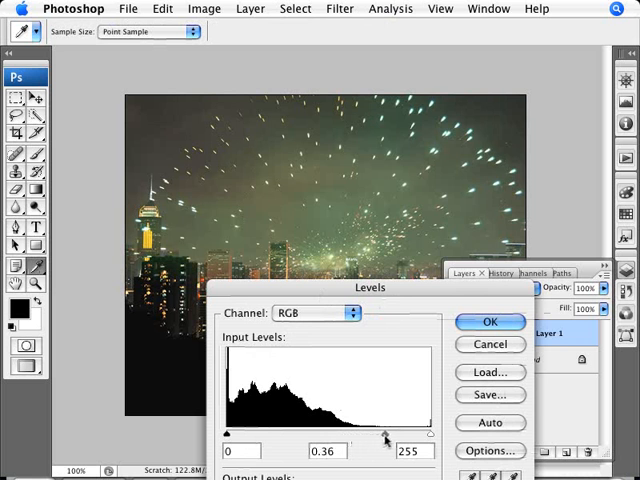
drag(229, 433, 236, 433)
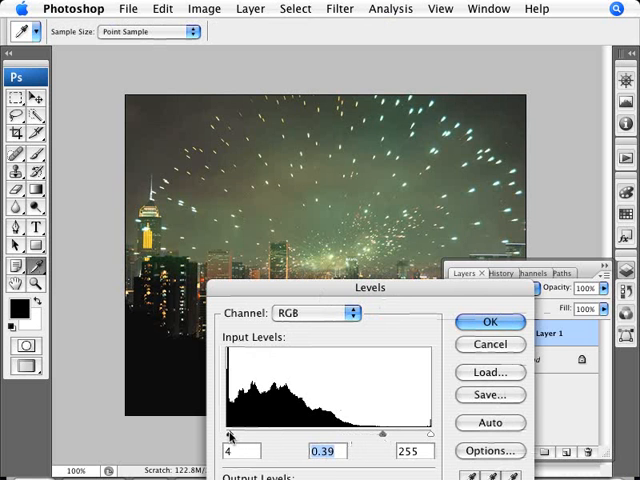
text(0)
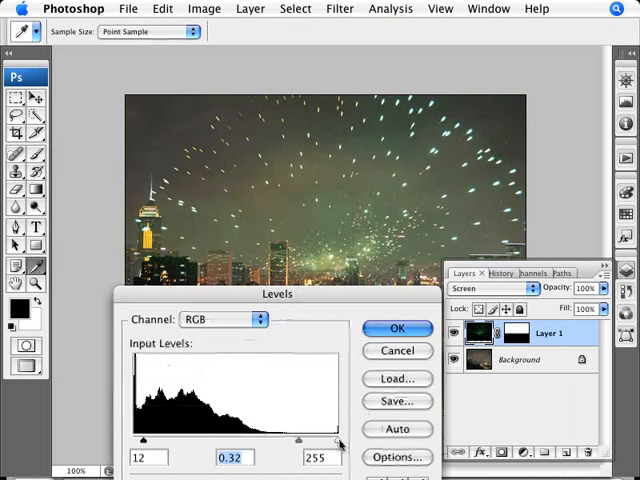
drag(332, 438, 305, 438)
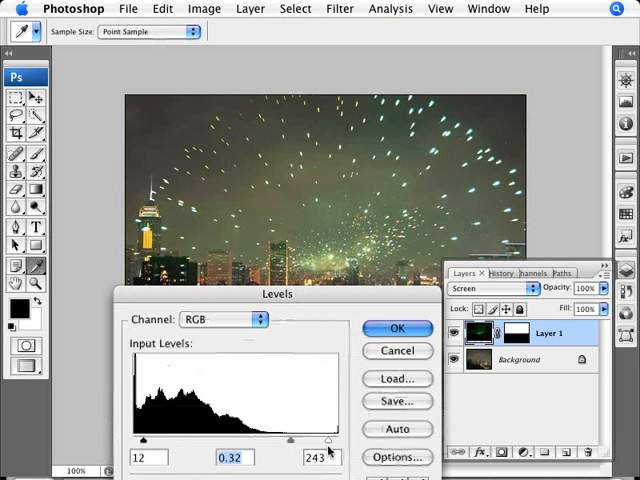
drag(330, 440, 335, 440)
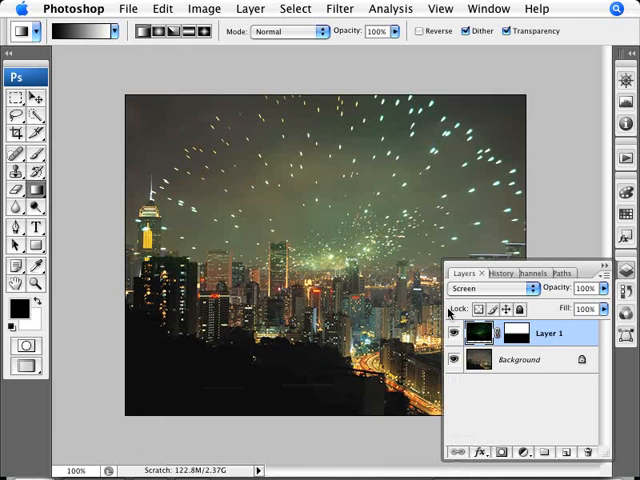
Use the top menu bar to begin painting out haze over the building tops
click(488, 8)
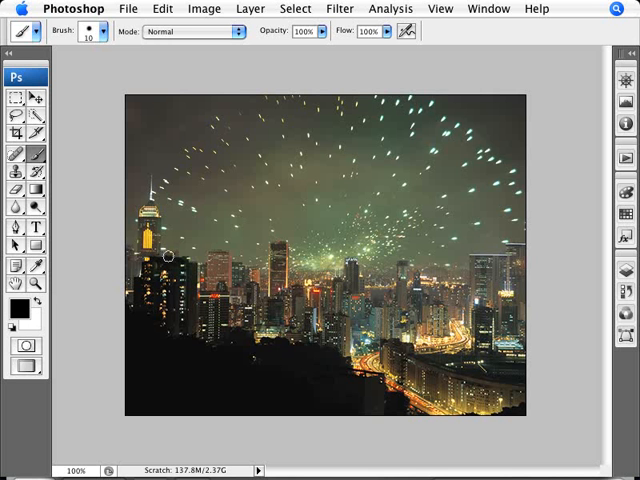
mouse_move(155, 258)
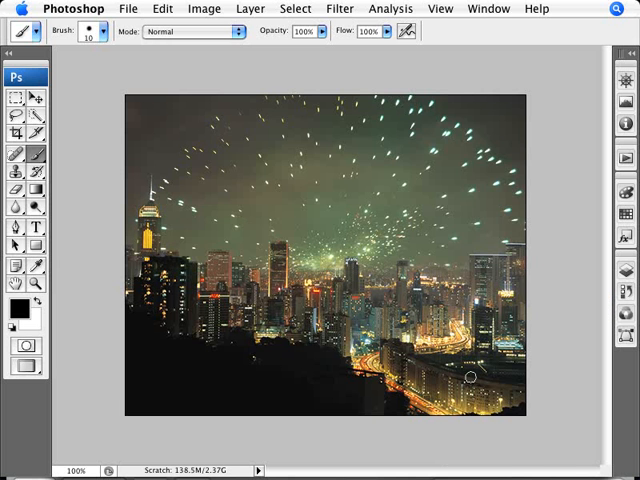
mouse_move(541, 408)
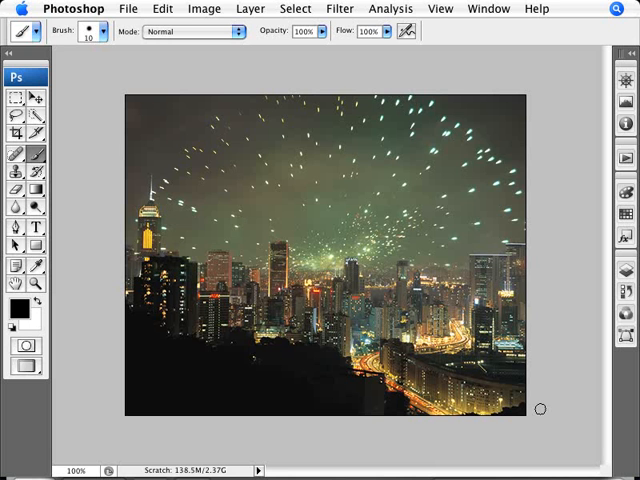